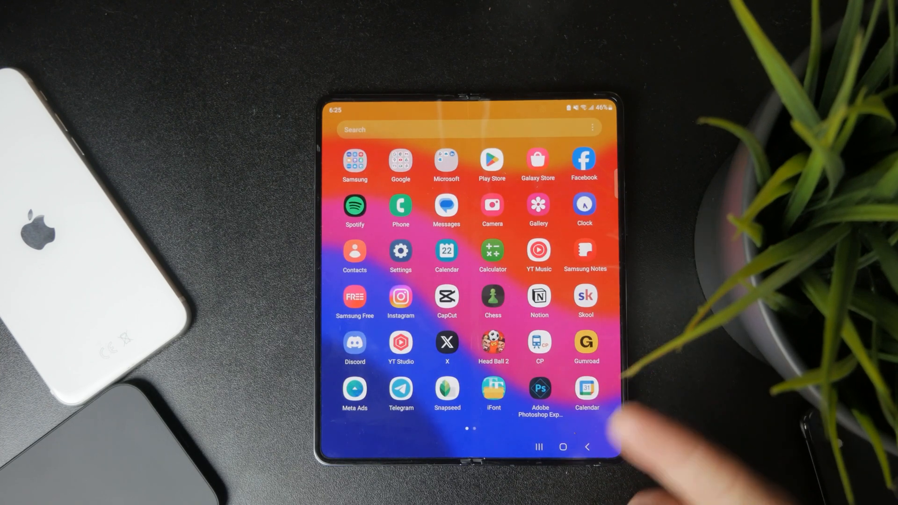
Swipe the home screen toward the Play Store to search for DOCX apps.
{"action": "scroll", "scroll_direction": "left", "scroll_amount": 3}
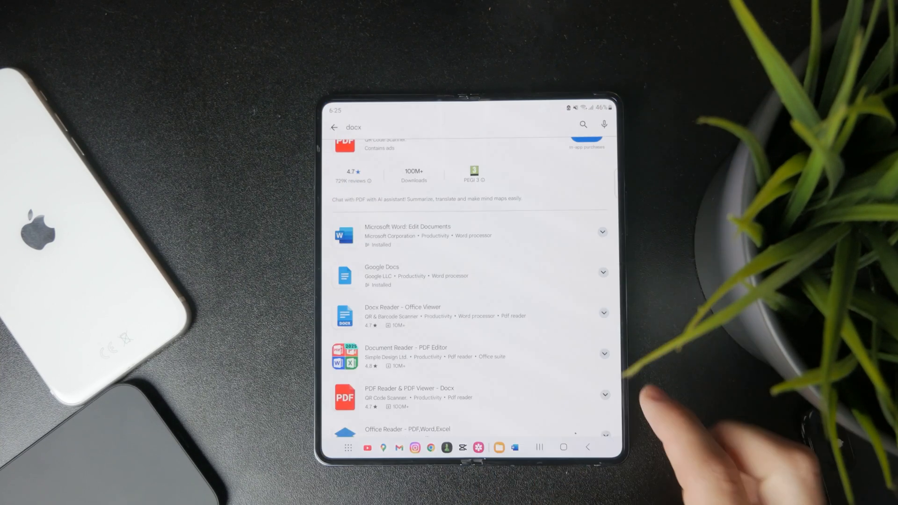
{"action": "scroll", "scroll_direction": "down", "scroll_amount": 3}
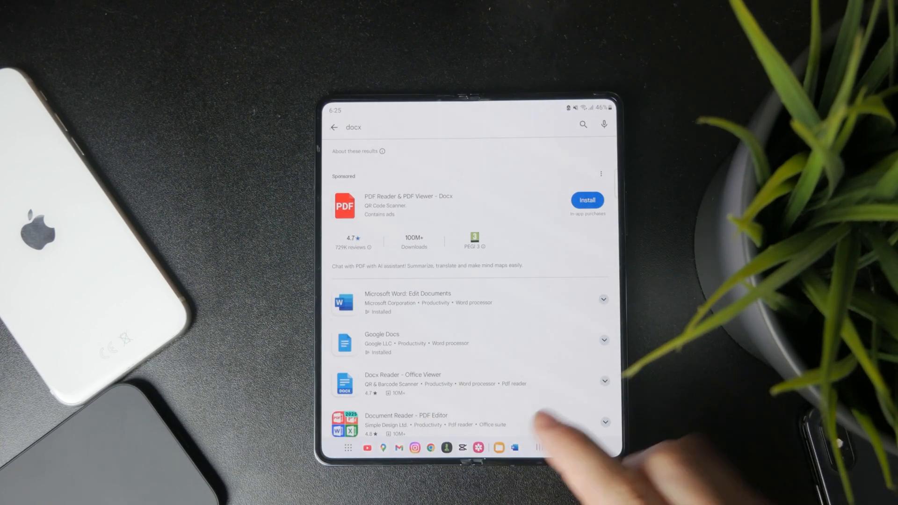
{"action": "scroll", "scroll_direction": "down", "scroll_amount": 3}
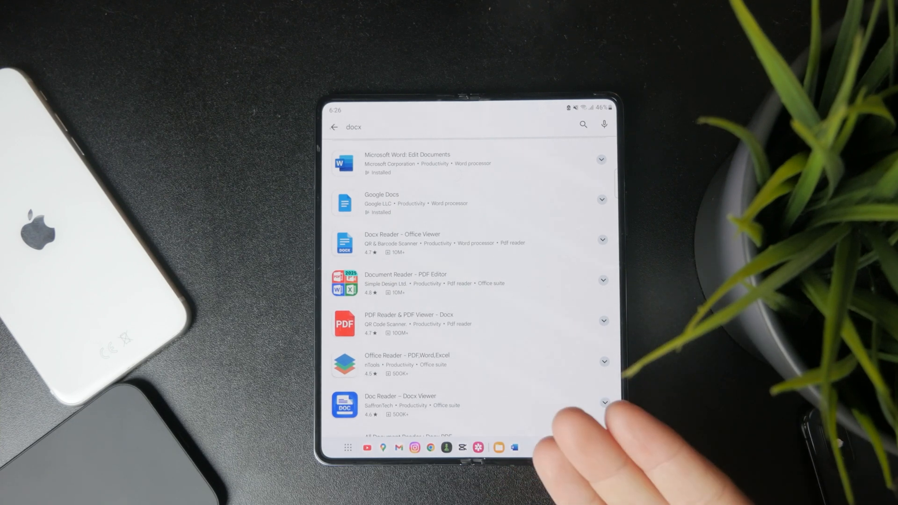
Launch Microsoft Word and browse for DOCX documents stored on the device.
{"action": "left_click", "coordinate": [335, 127]}
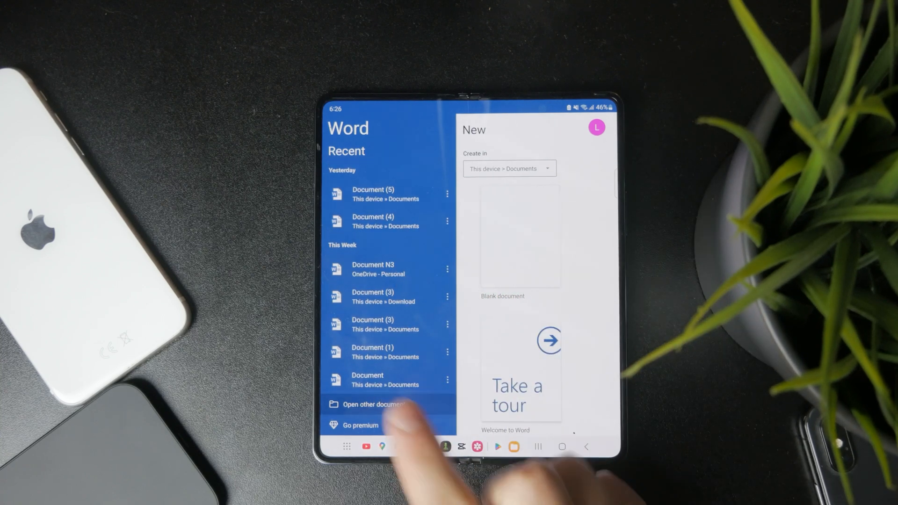
{"action": "left_click", "coordinate": [375, 404]}
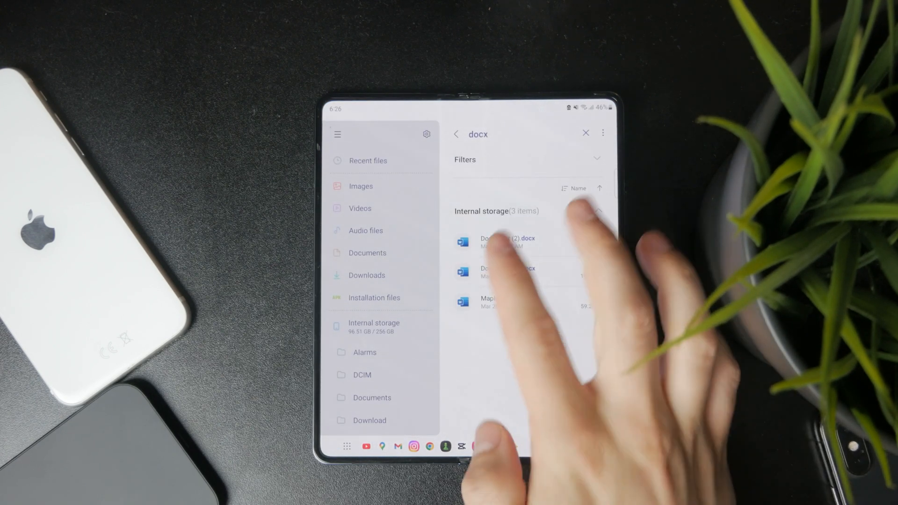
Open Document (2).docx and choose Google Docs in the Open with chooser.
{"action": "left_click", "coordinate": [507, 244]}
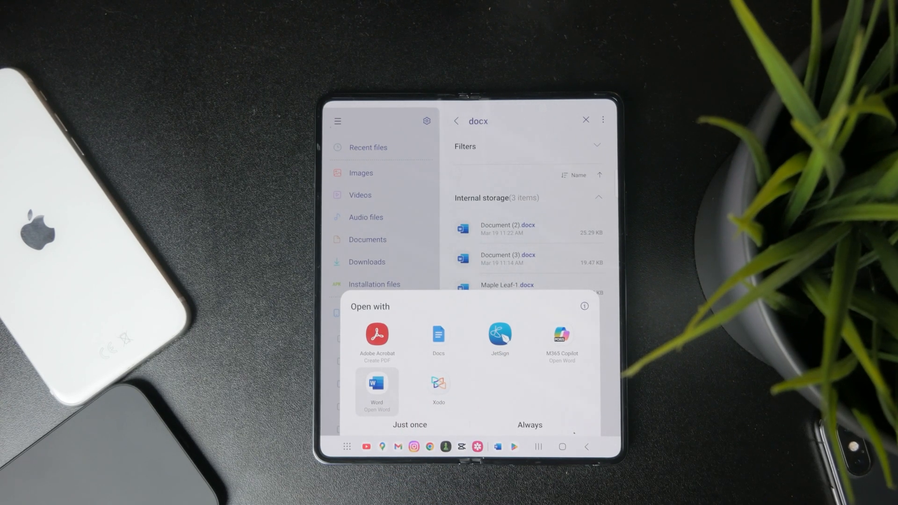
{"action": "left_click", "coordinate": [438, 335]}
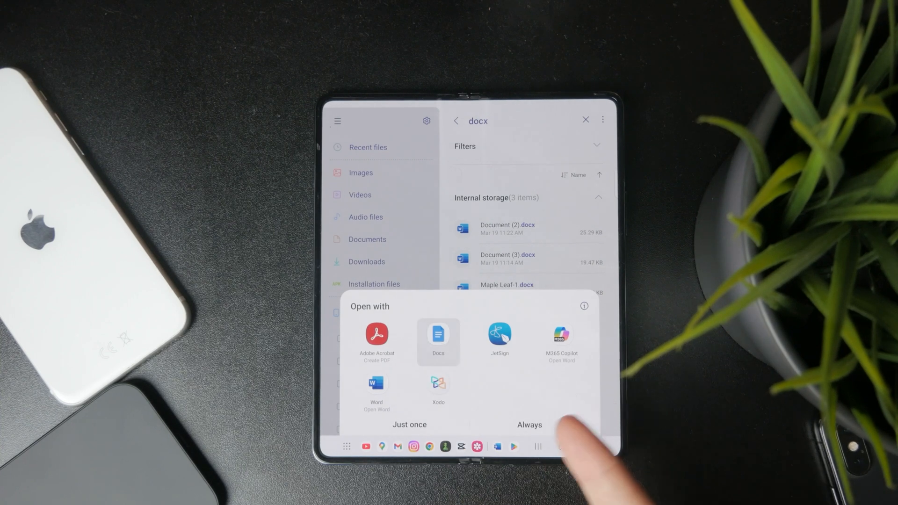